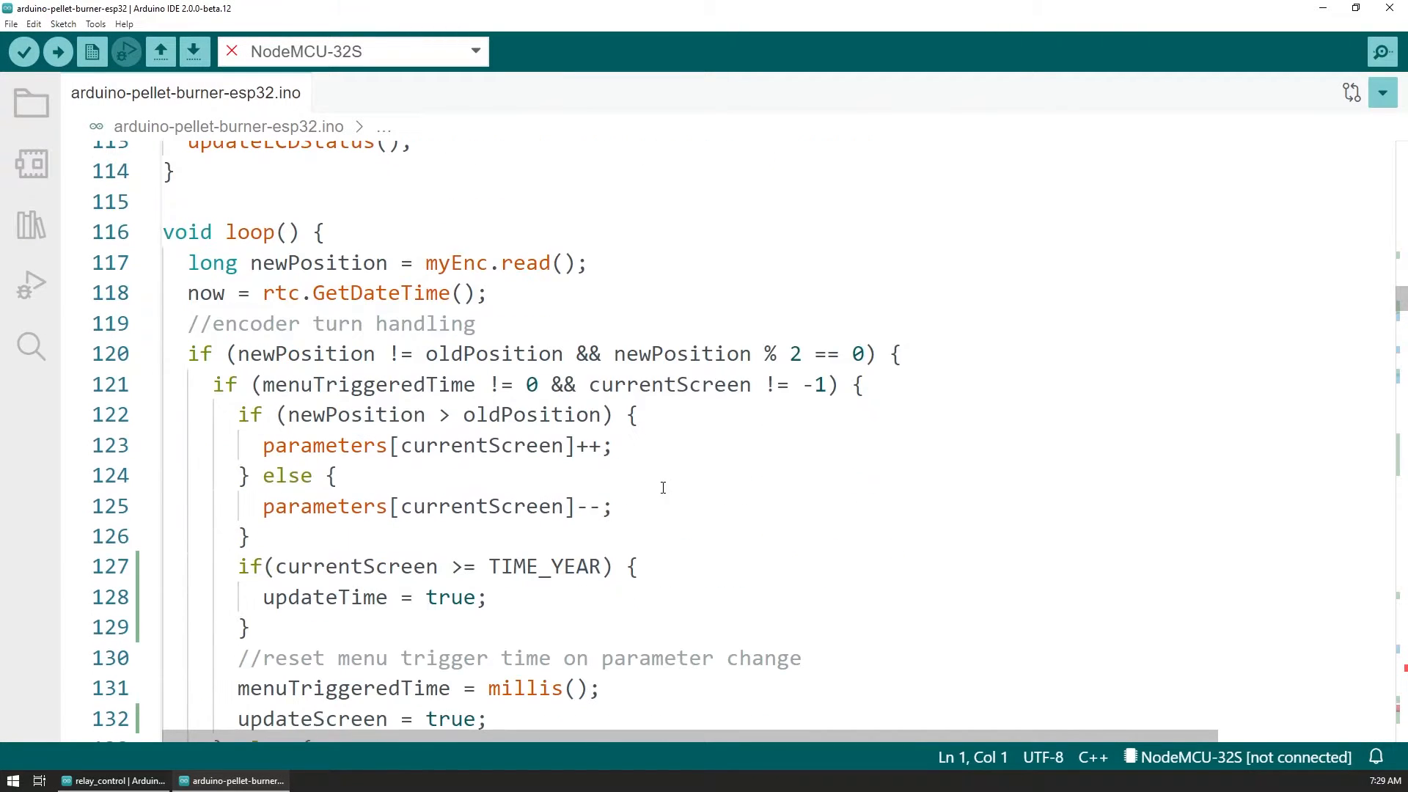
mouse_move(520, 263)
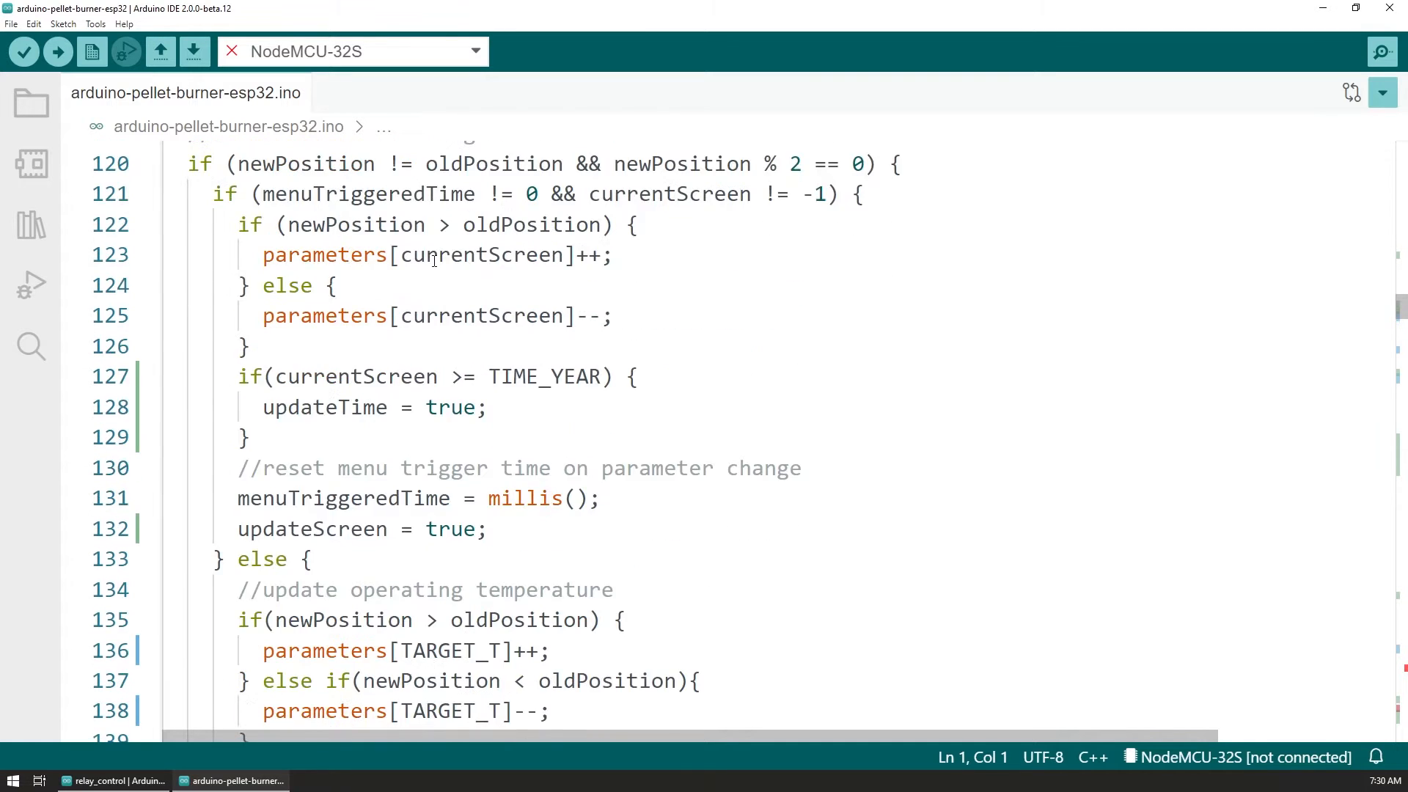
Switch to the oversized relay_control sketch window from the taskbar.
left_click(112, 780)
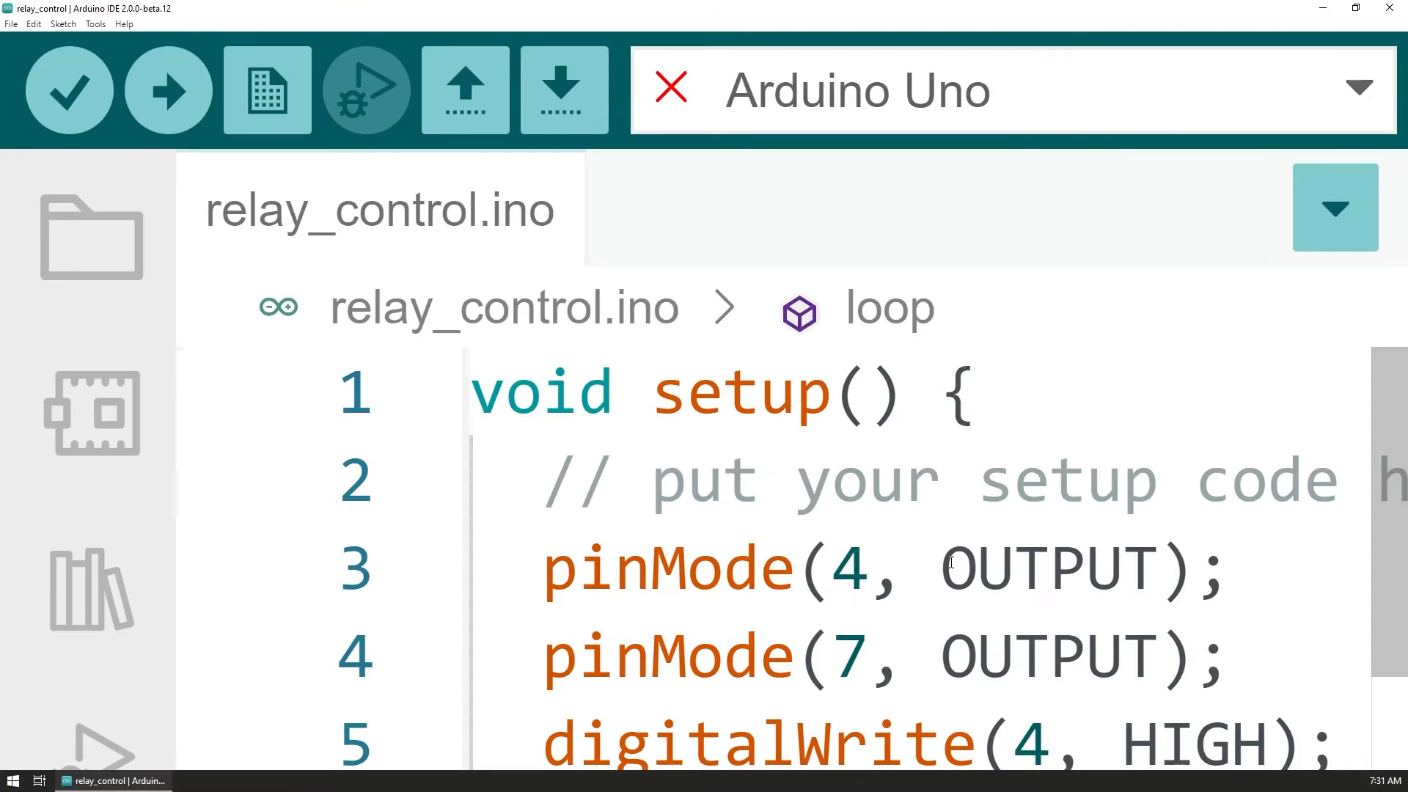
scroll("down", 3)
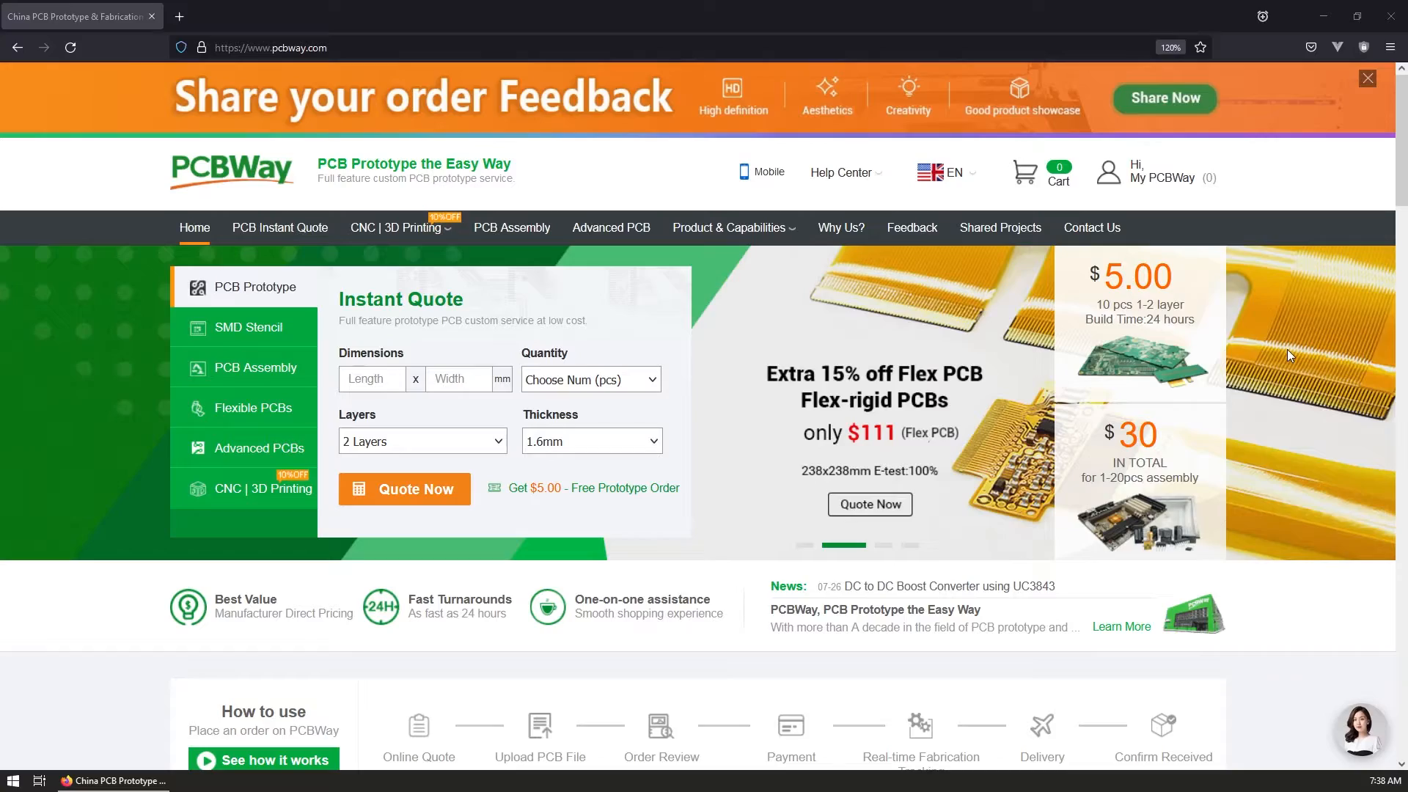
mouse_move(1269, 355)
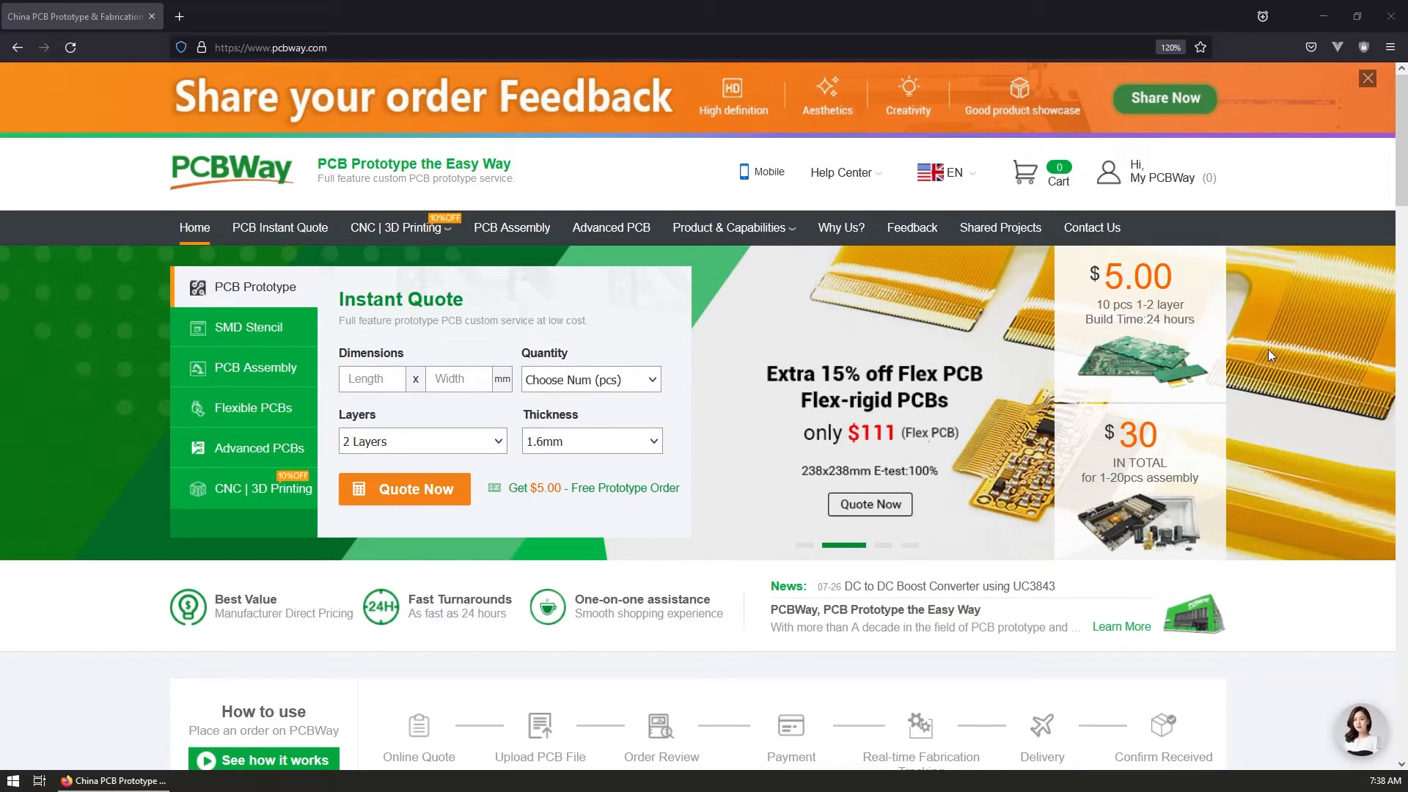
scroll("down", 3)
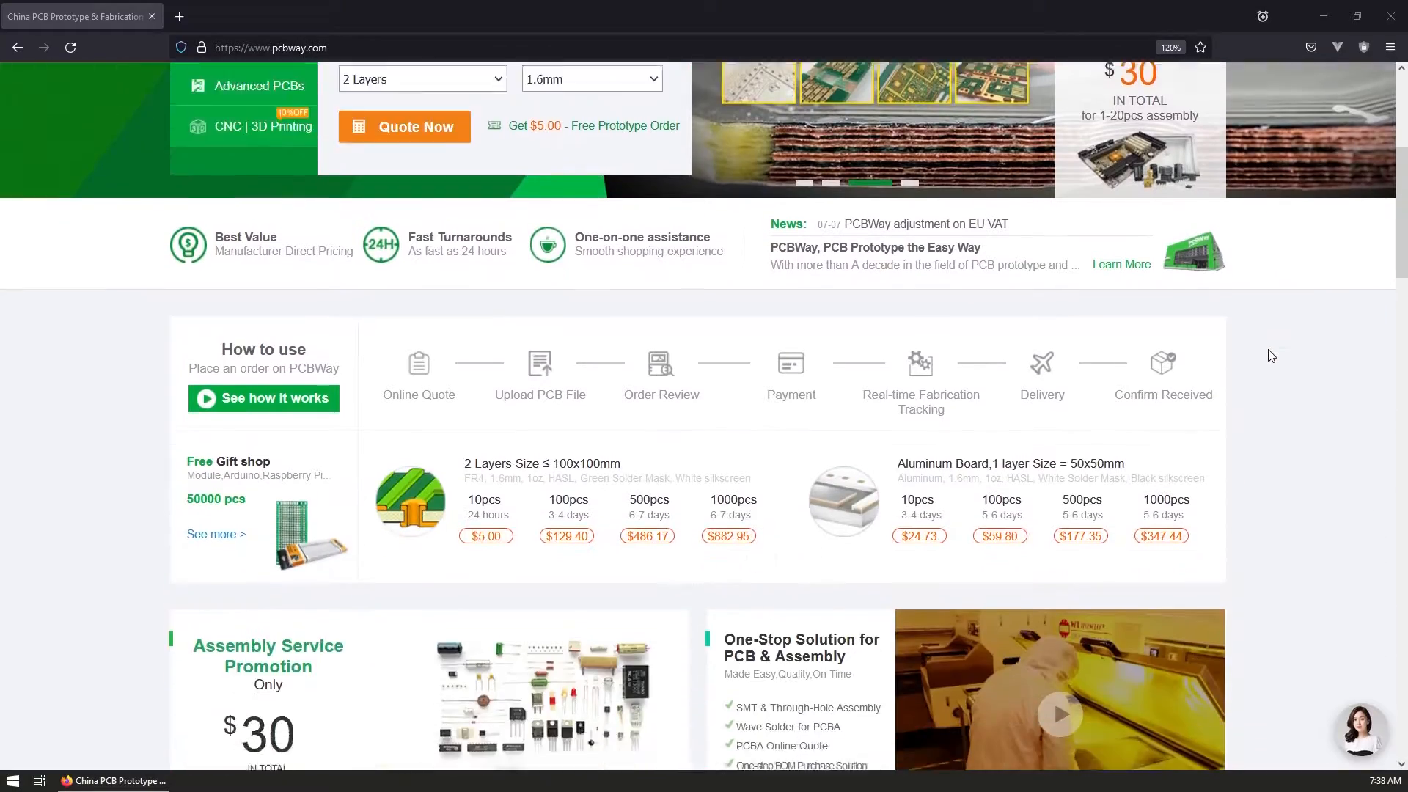
scroll("down", 3)
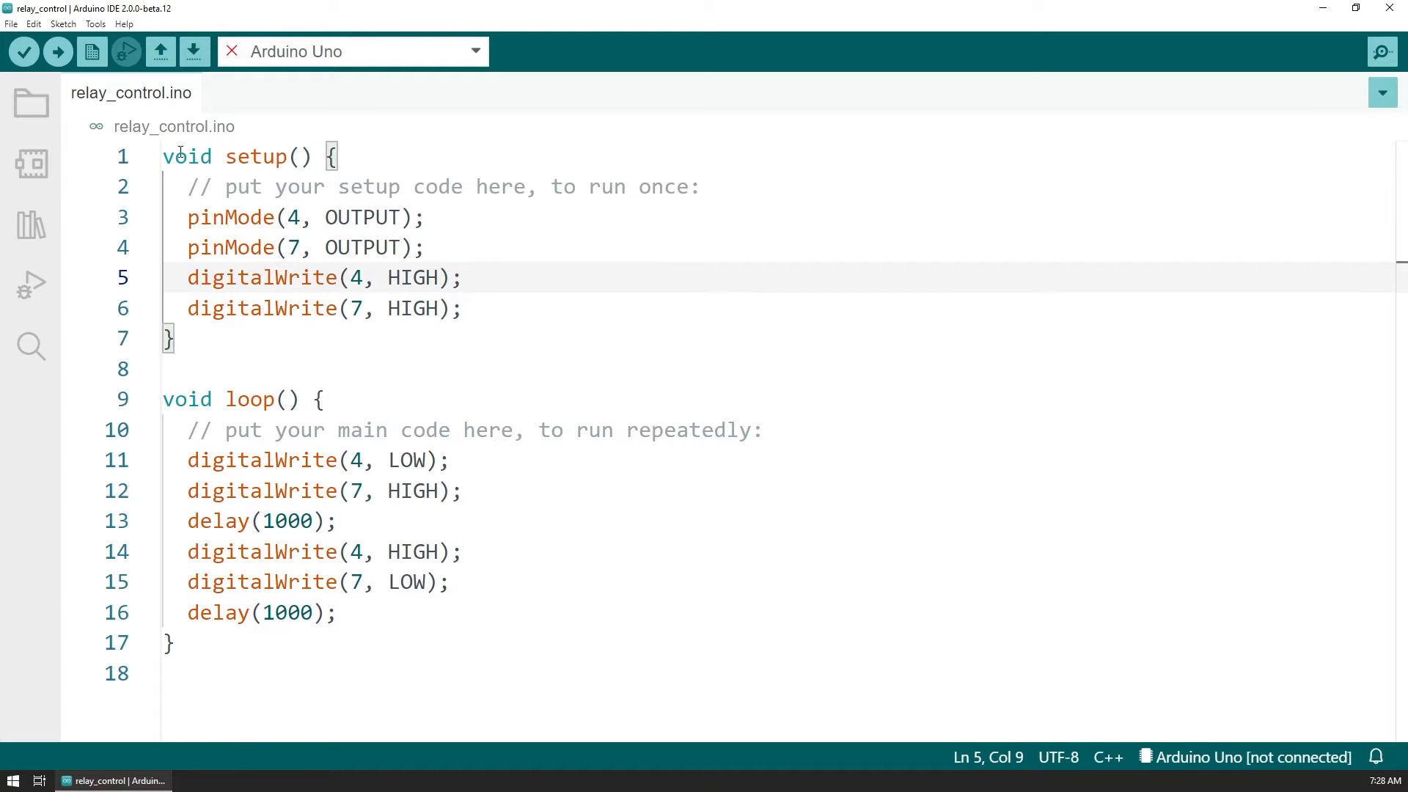
mouse_move(23, 51)
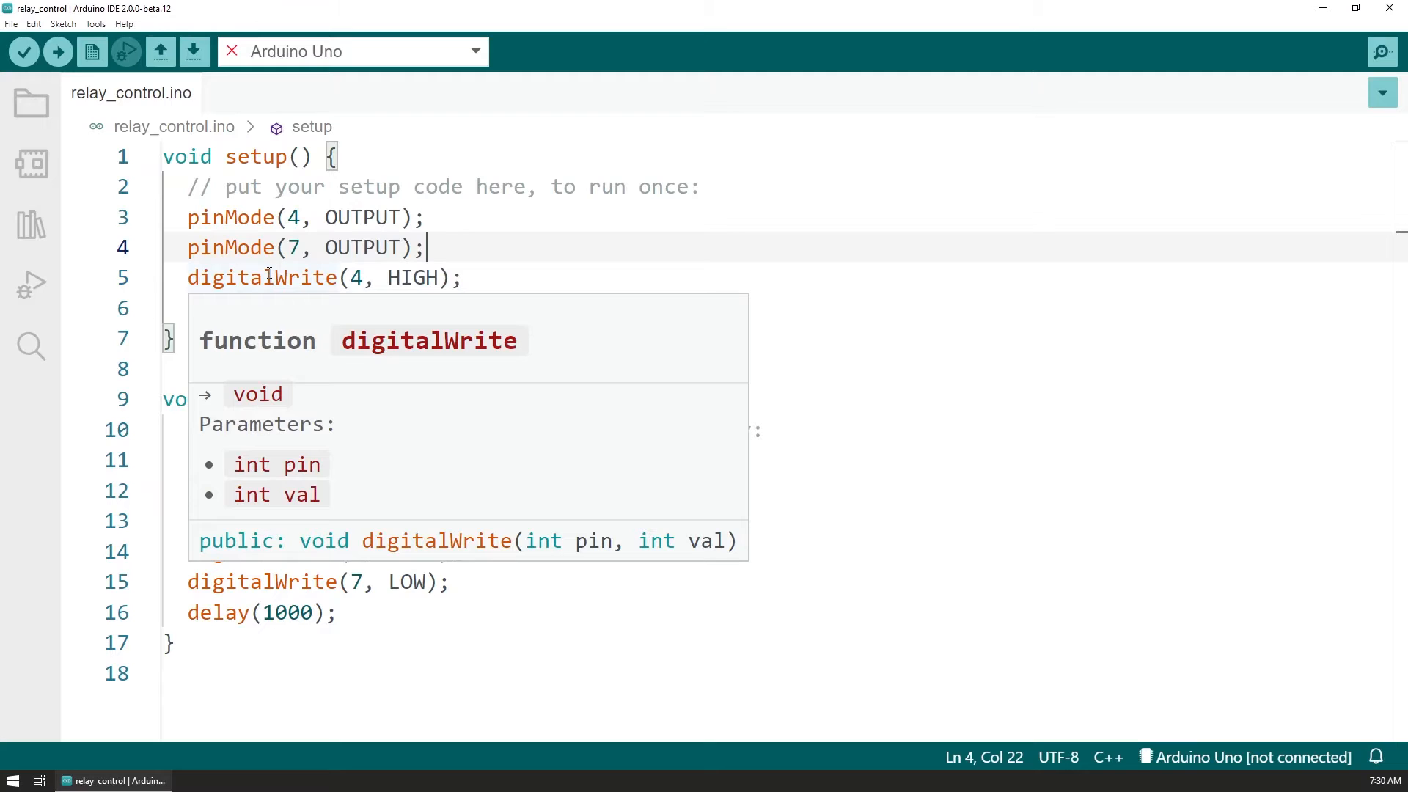
mouse_move(485, 487)
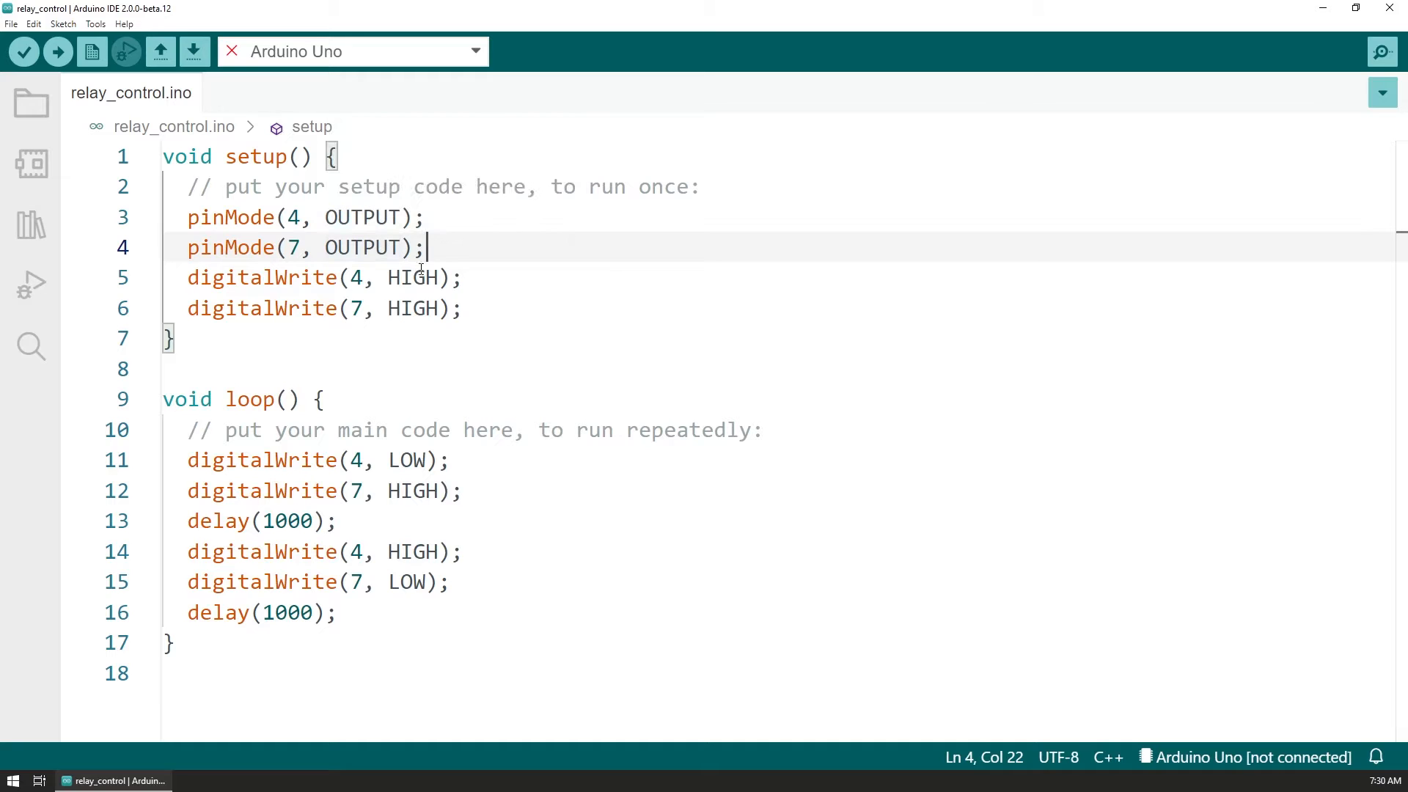
mouse_move(805, 375)
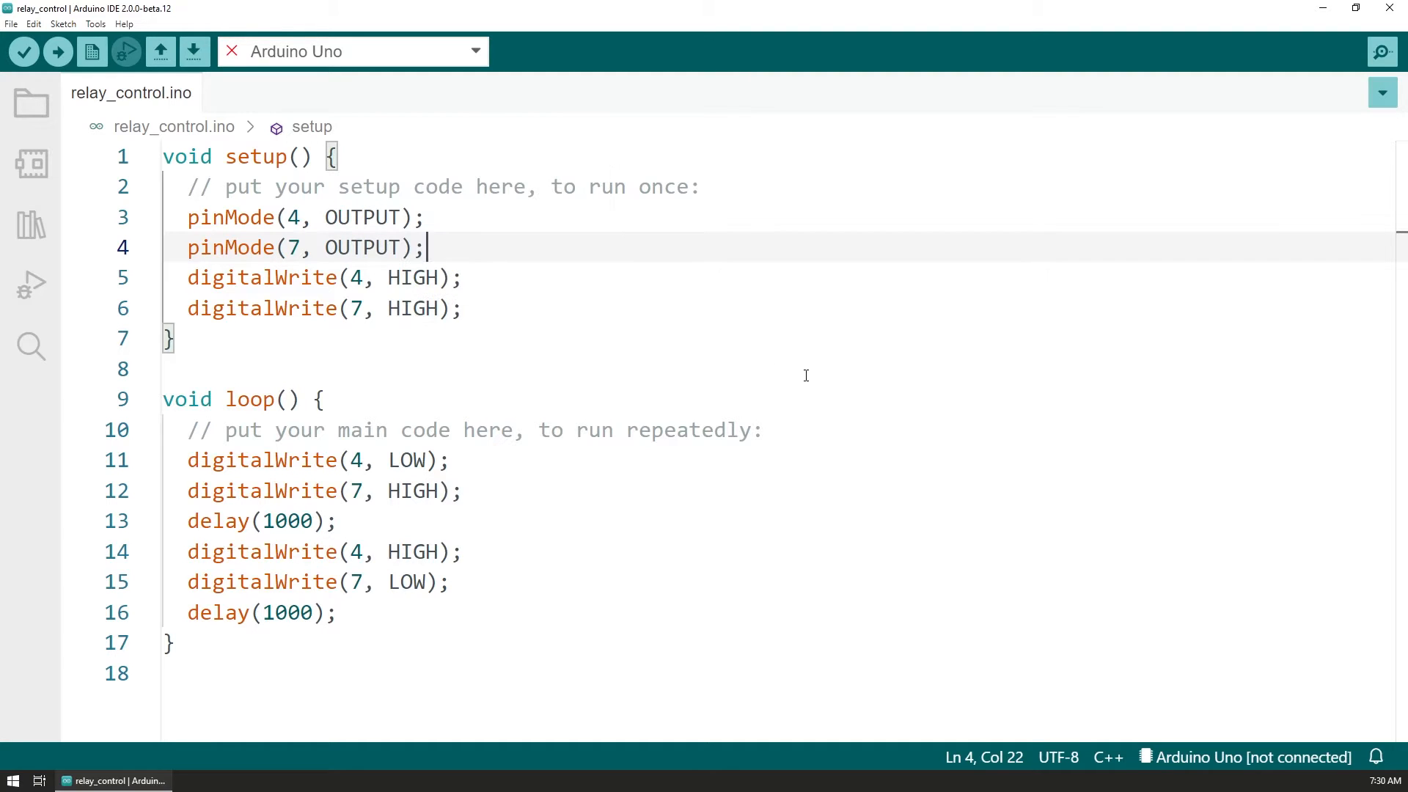
mouse_move(257, 467)
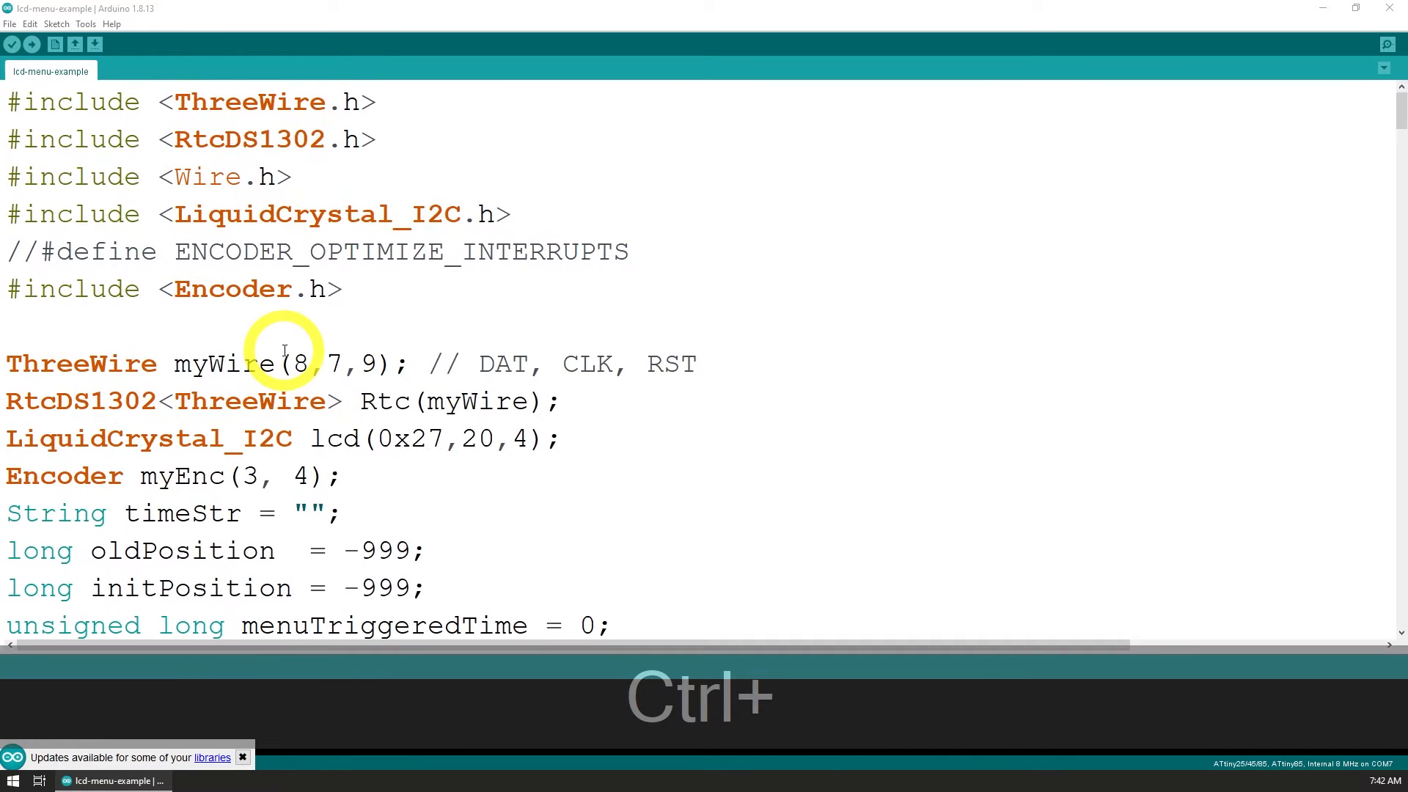
Scroll the lcd-menu-example sketch past loop() to the LCD menu printing code.
scroll("down", 3)
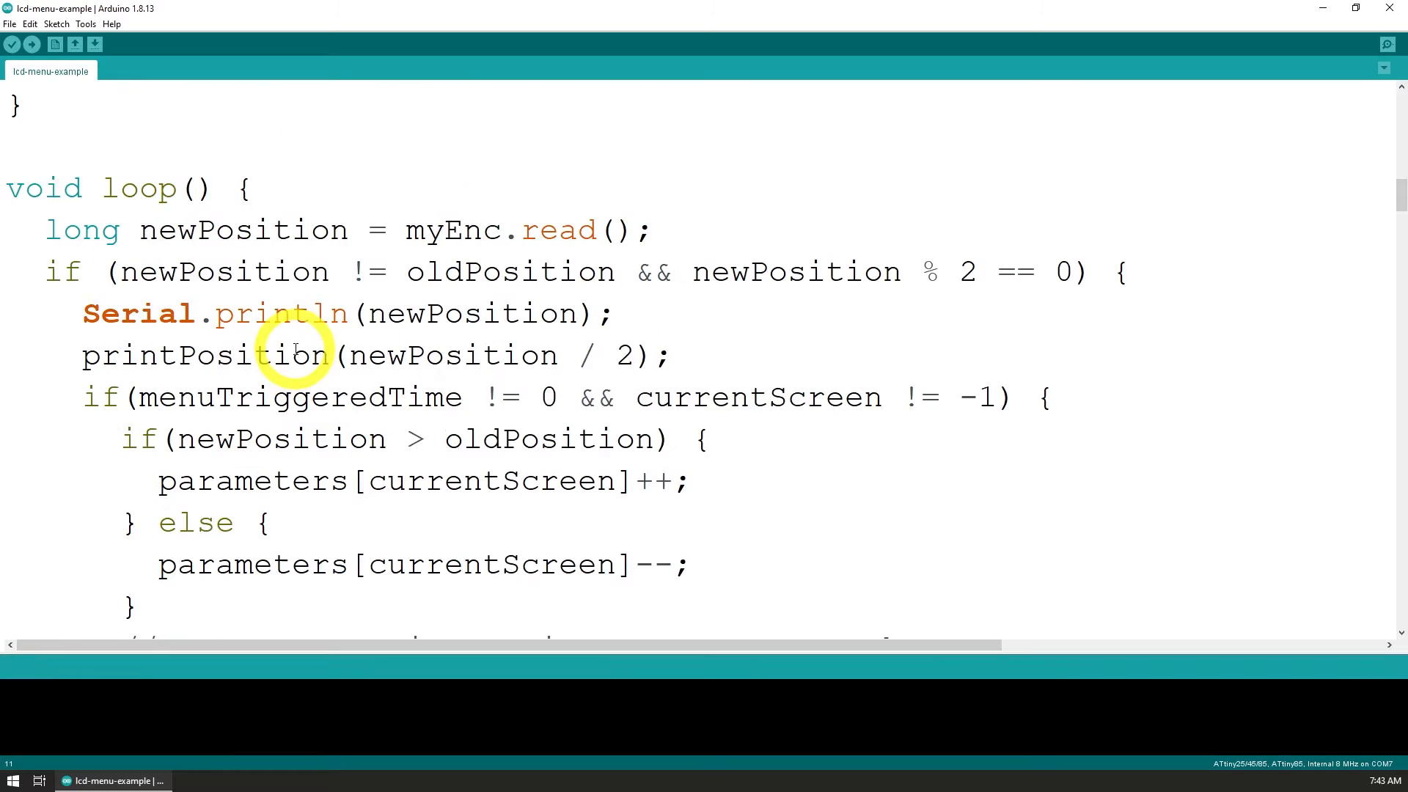
scroll("down", 3)
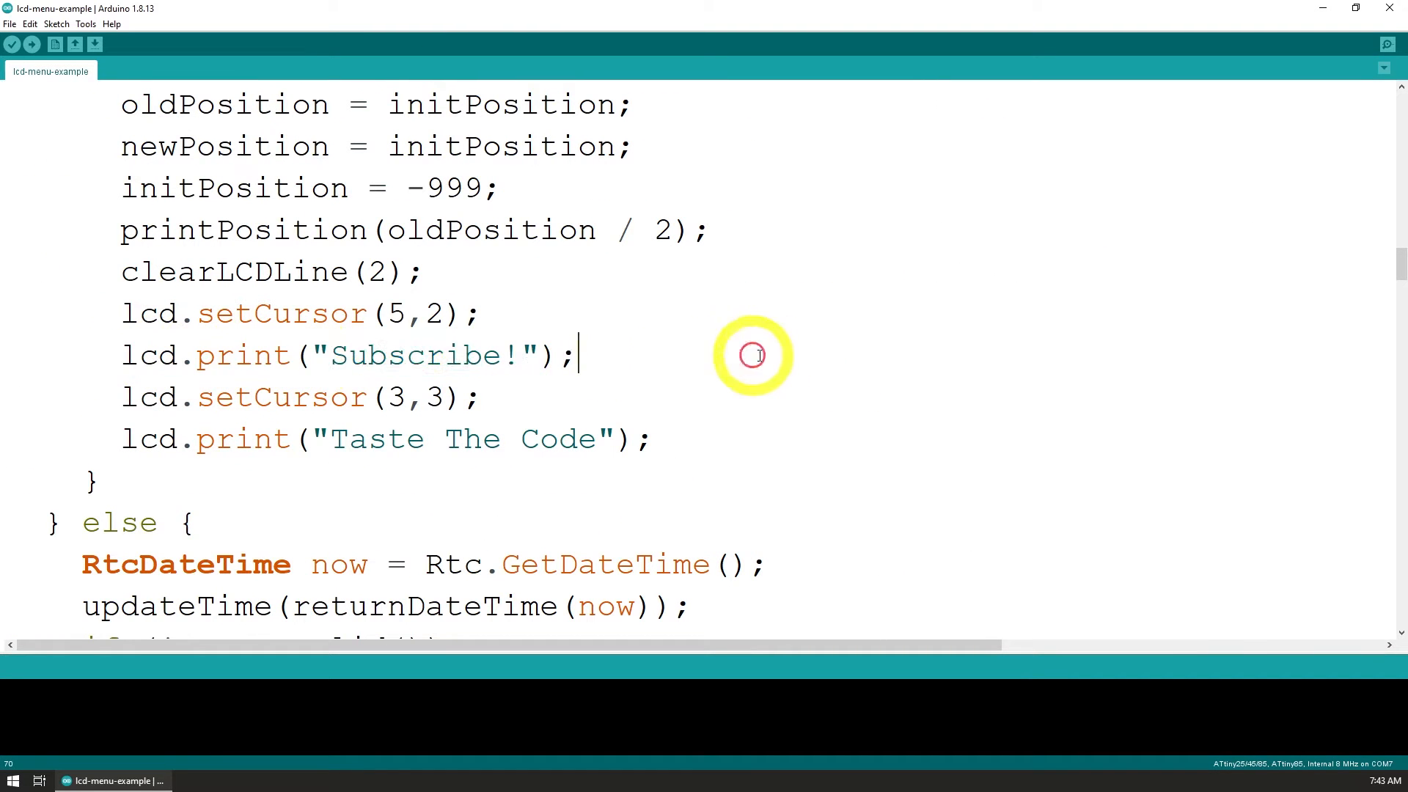
mouse_move(788, 353)
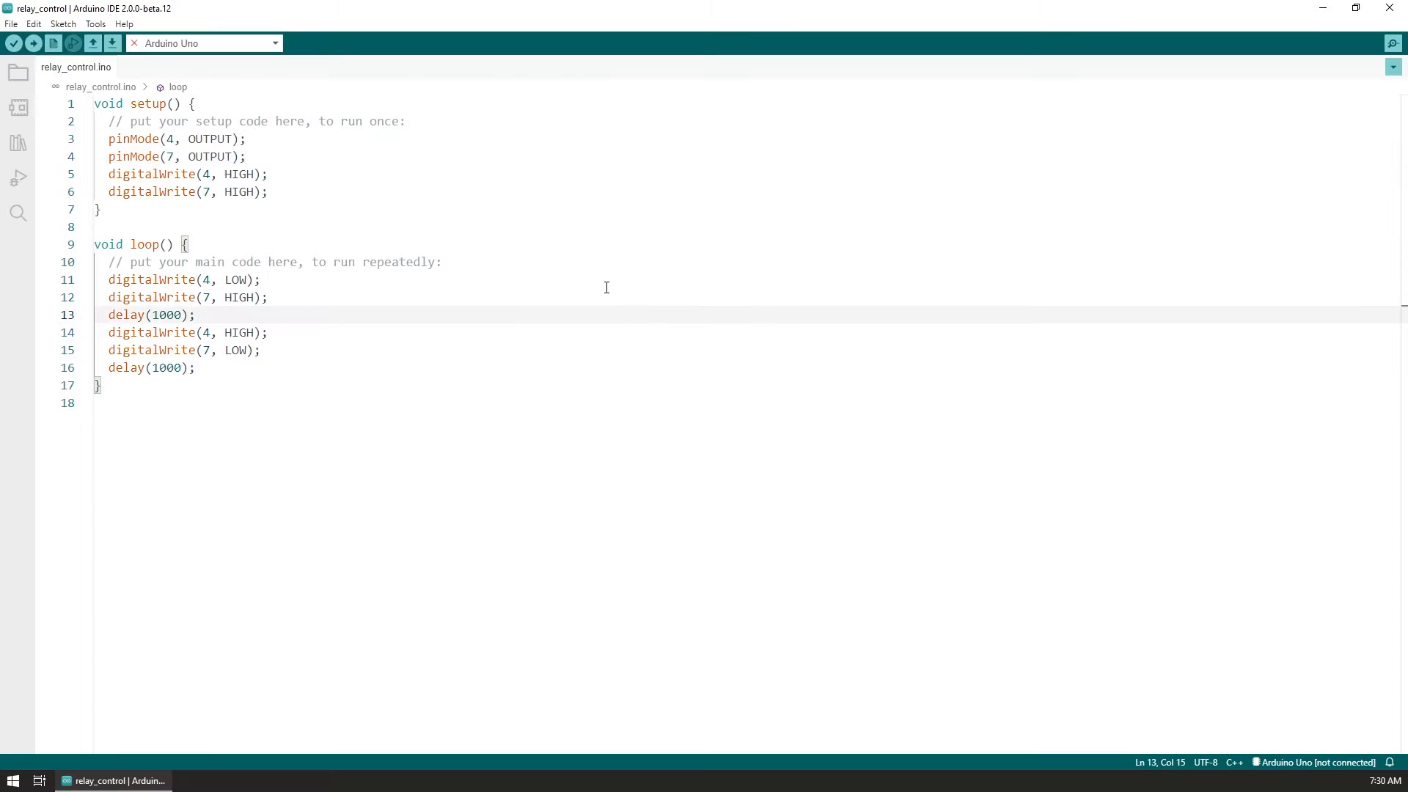
mouse_move(674, 289)
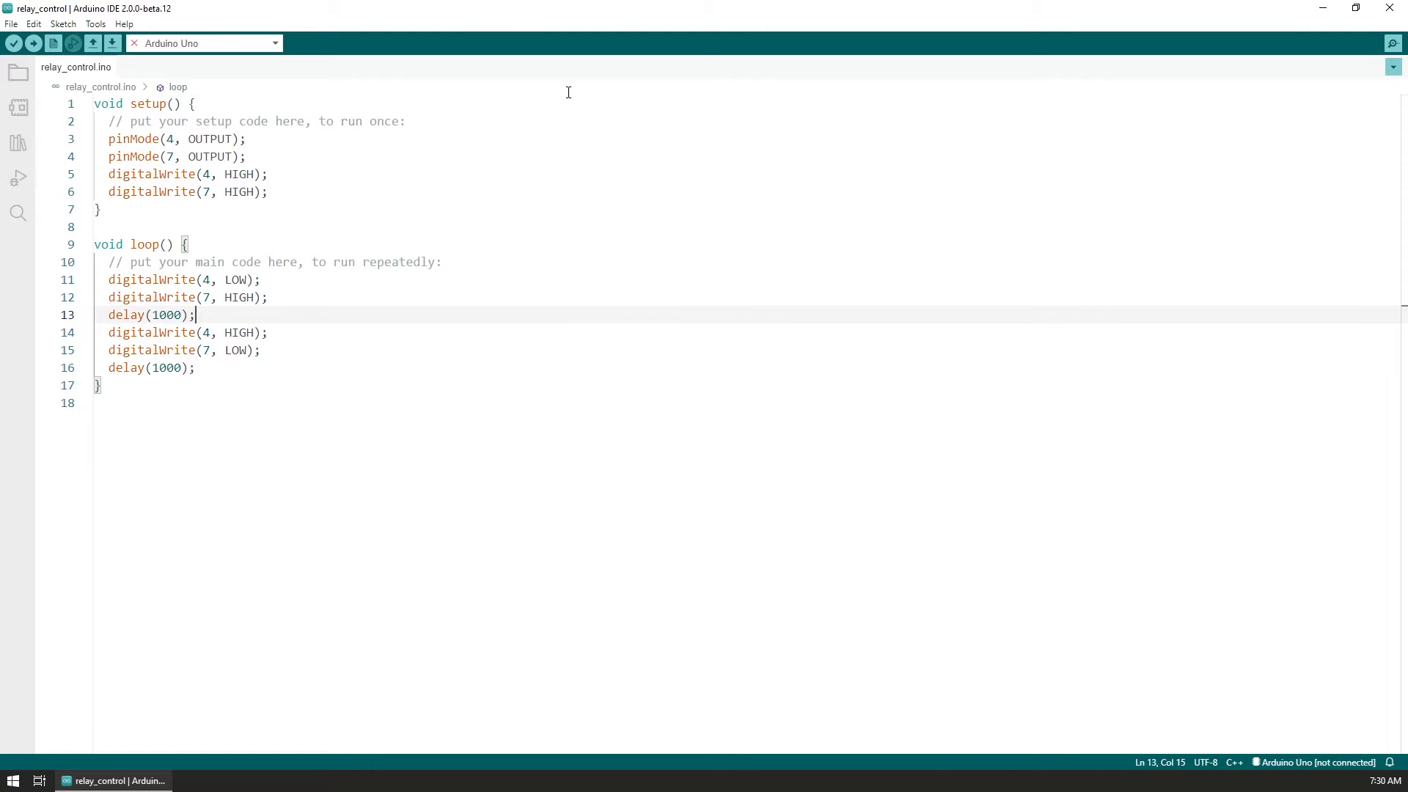
Open File > Preferences and step the interface scale up to 400%.
left_click(11, 23)
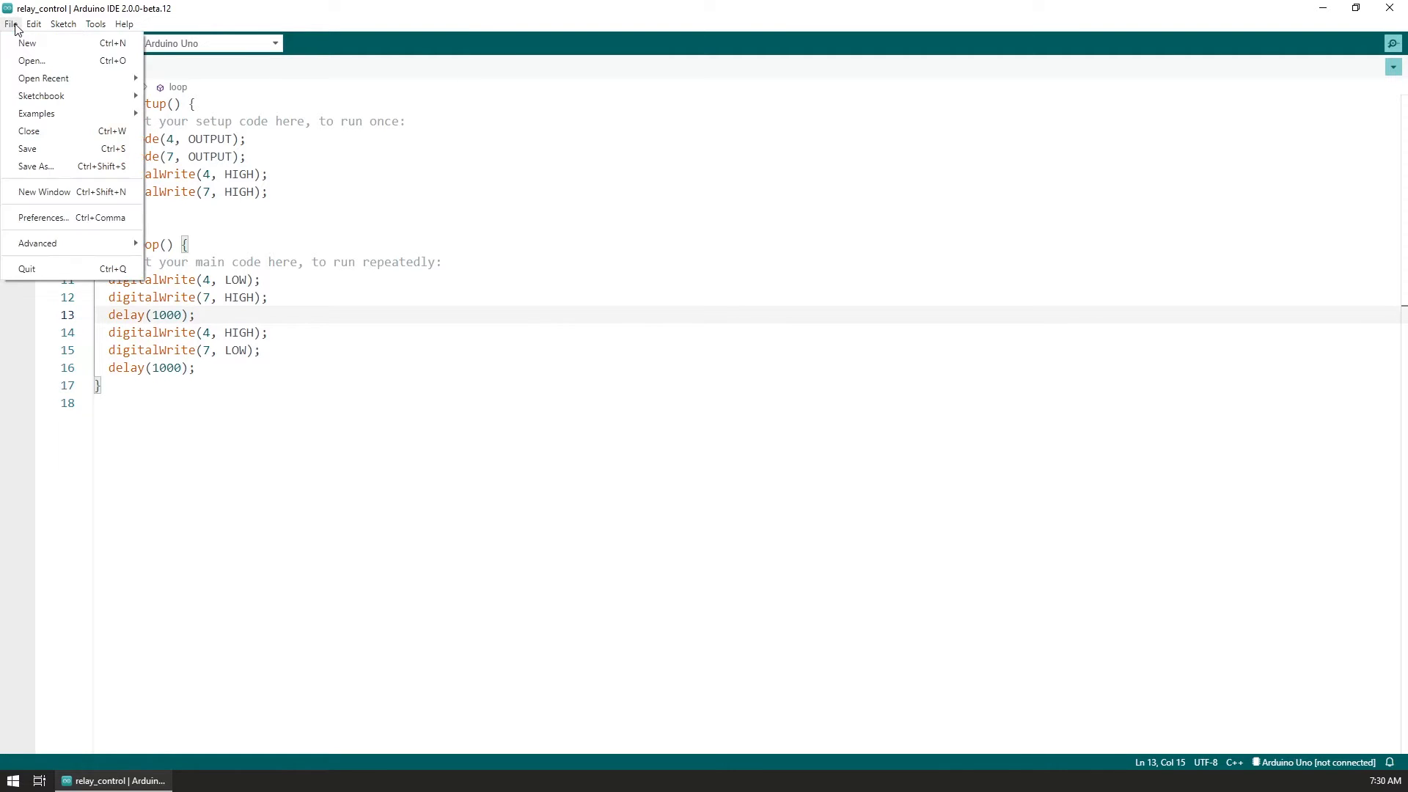
mouse_move(43, 219)
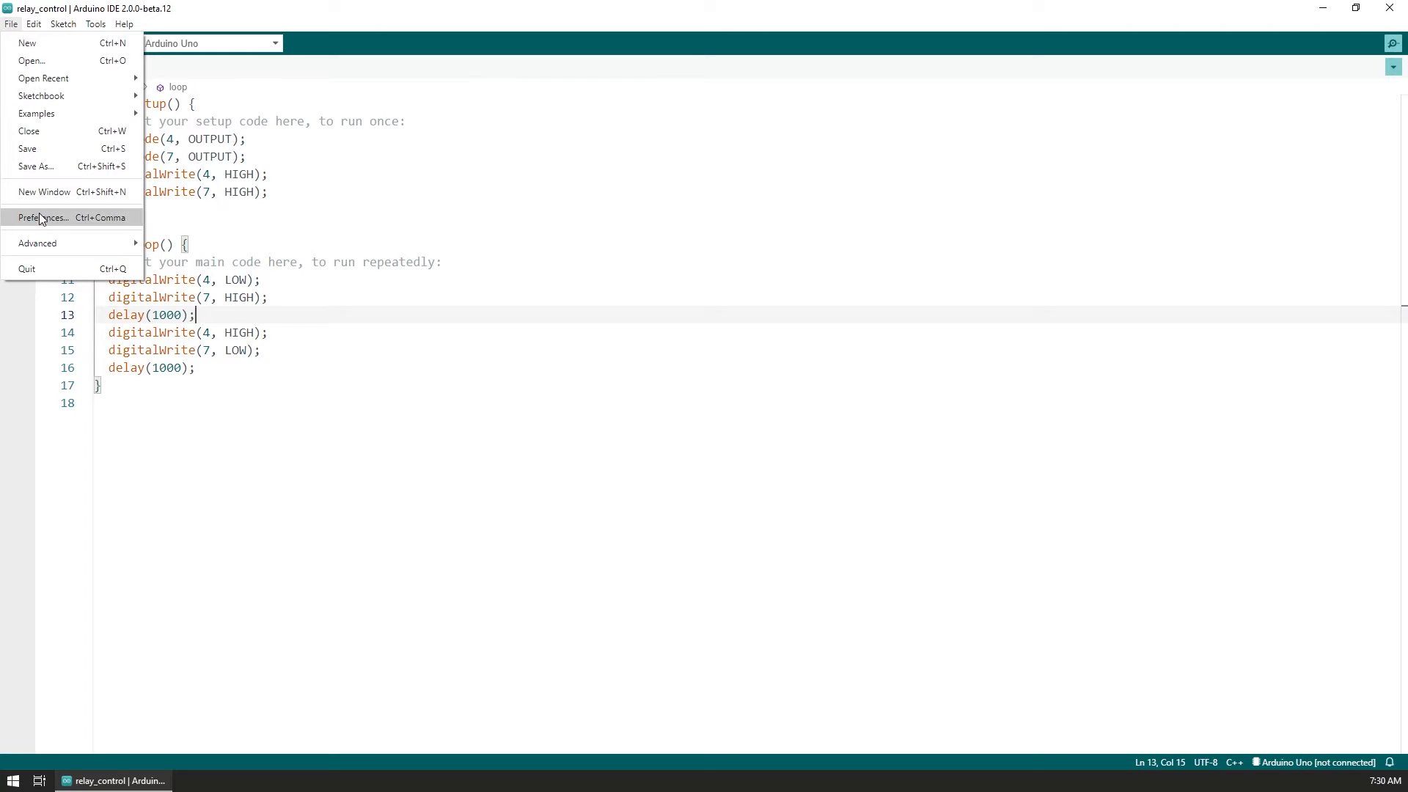
left_click(43, 217)
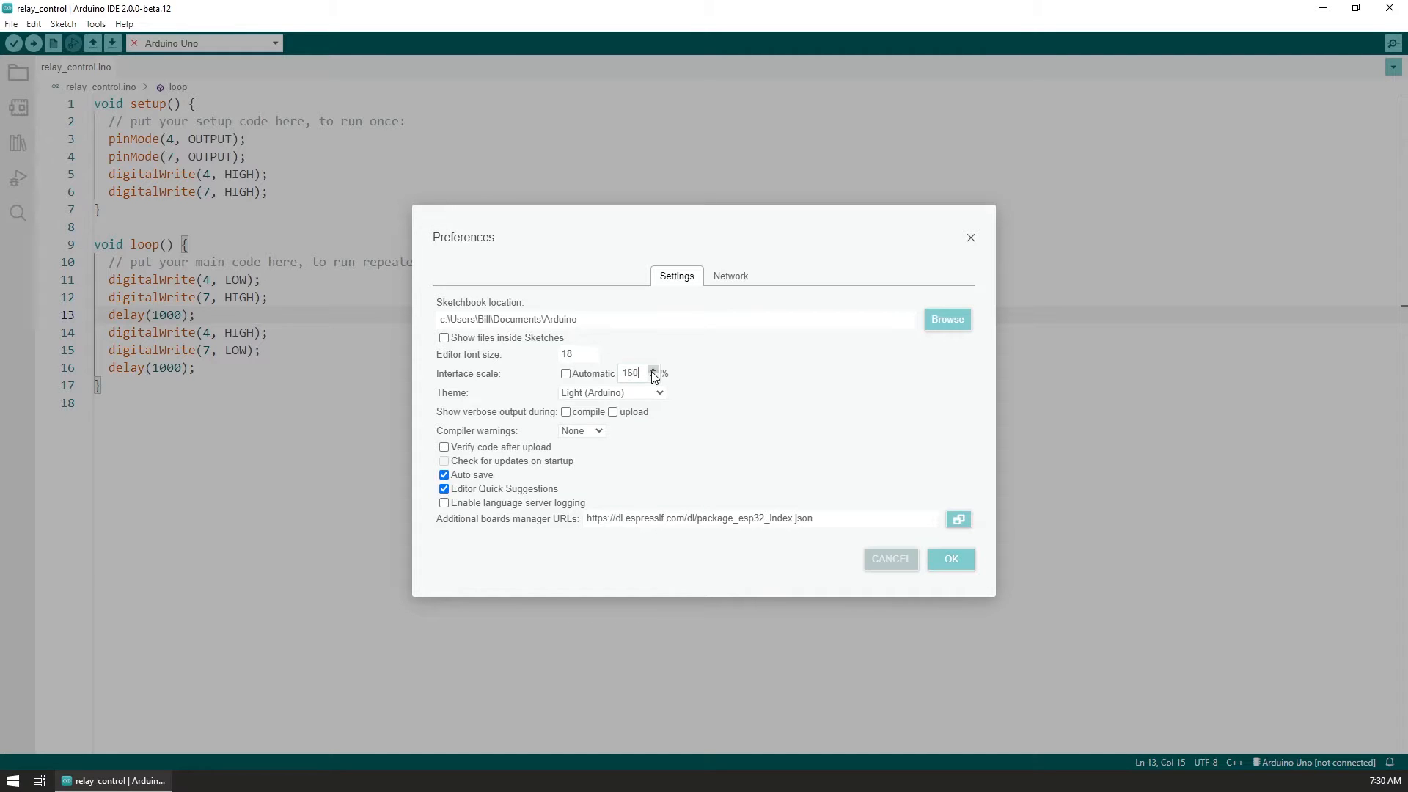
left_click(653, 370)
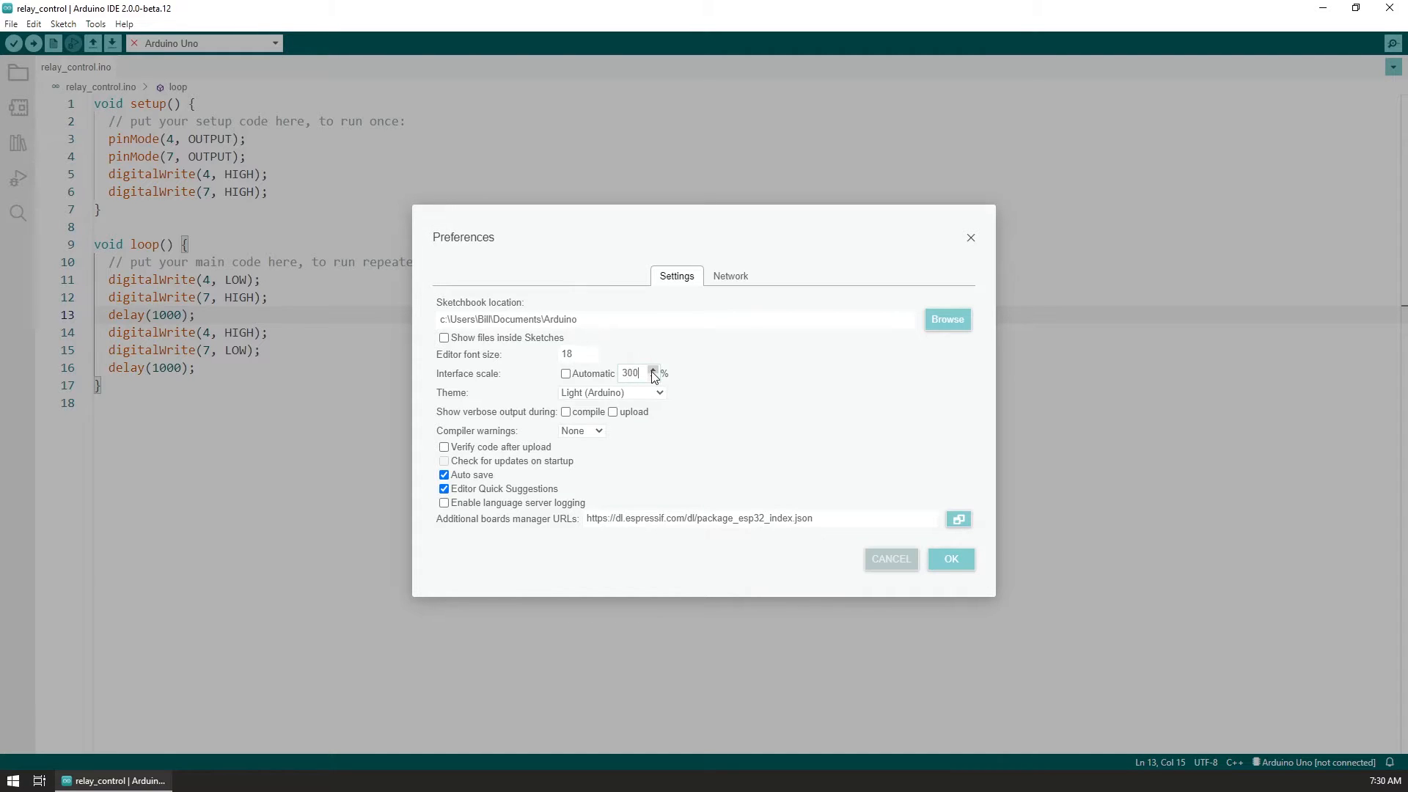
left_click(653, 370)
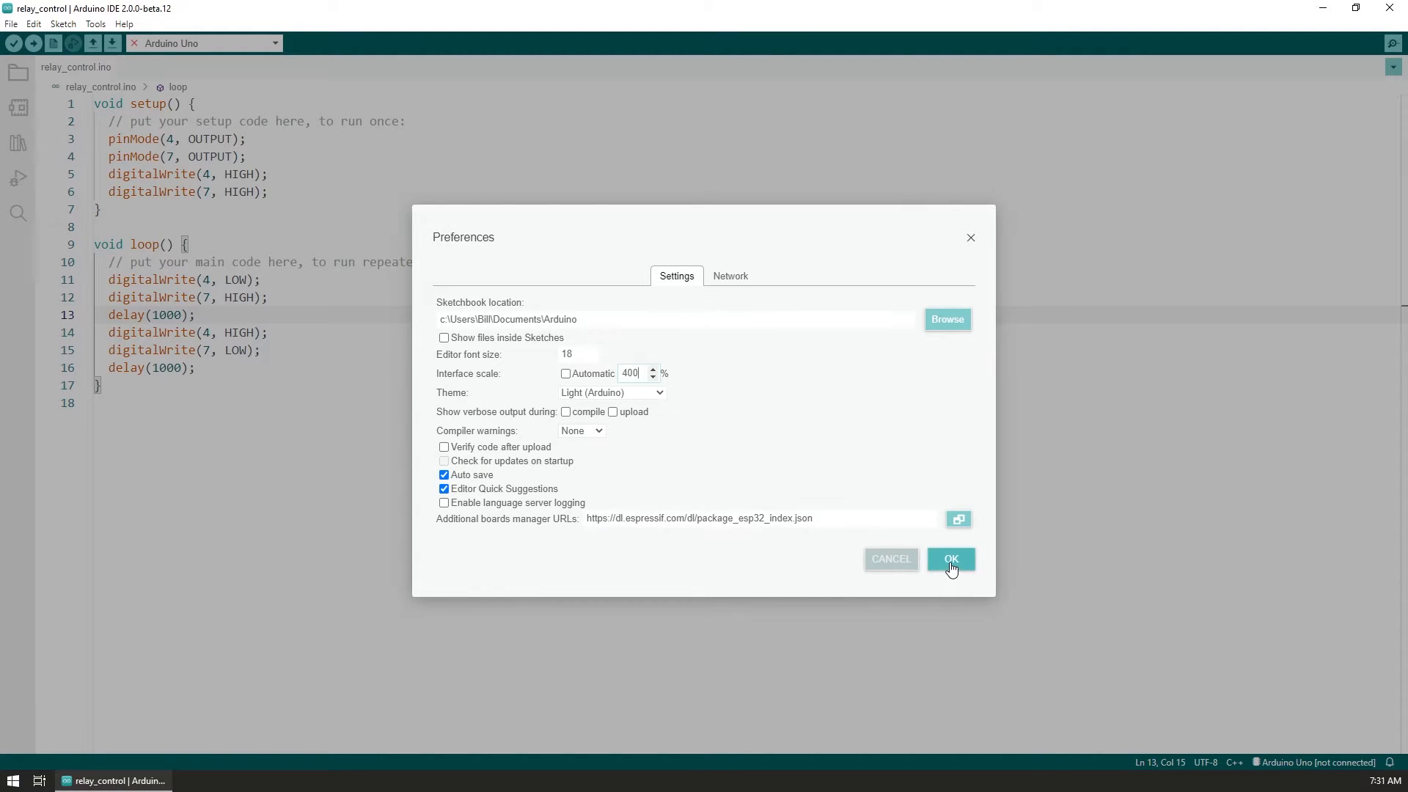
Confirm the 400% interface scale with OK.
left_click(950, 559)
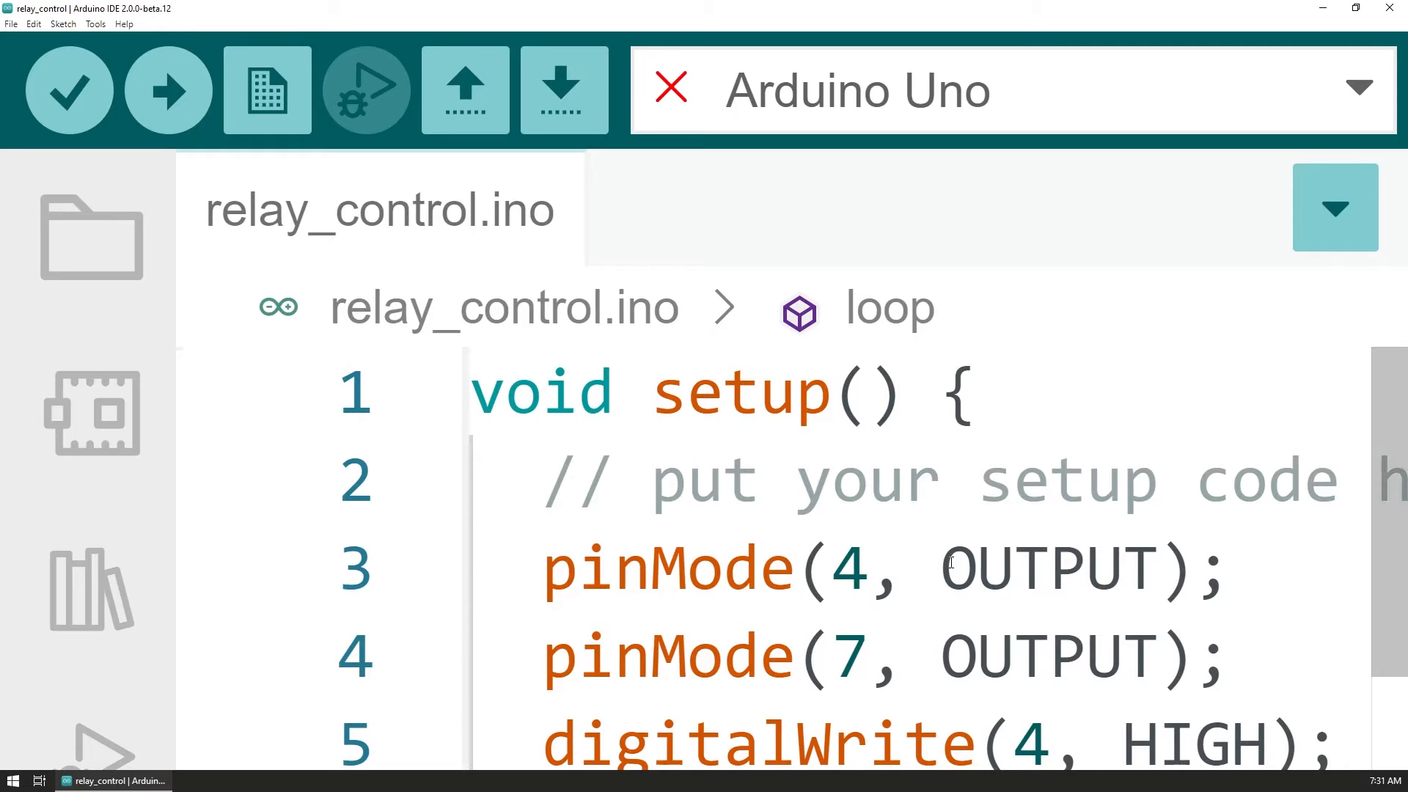
scroll("down", 3)
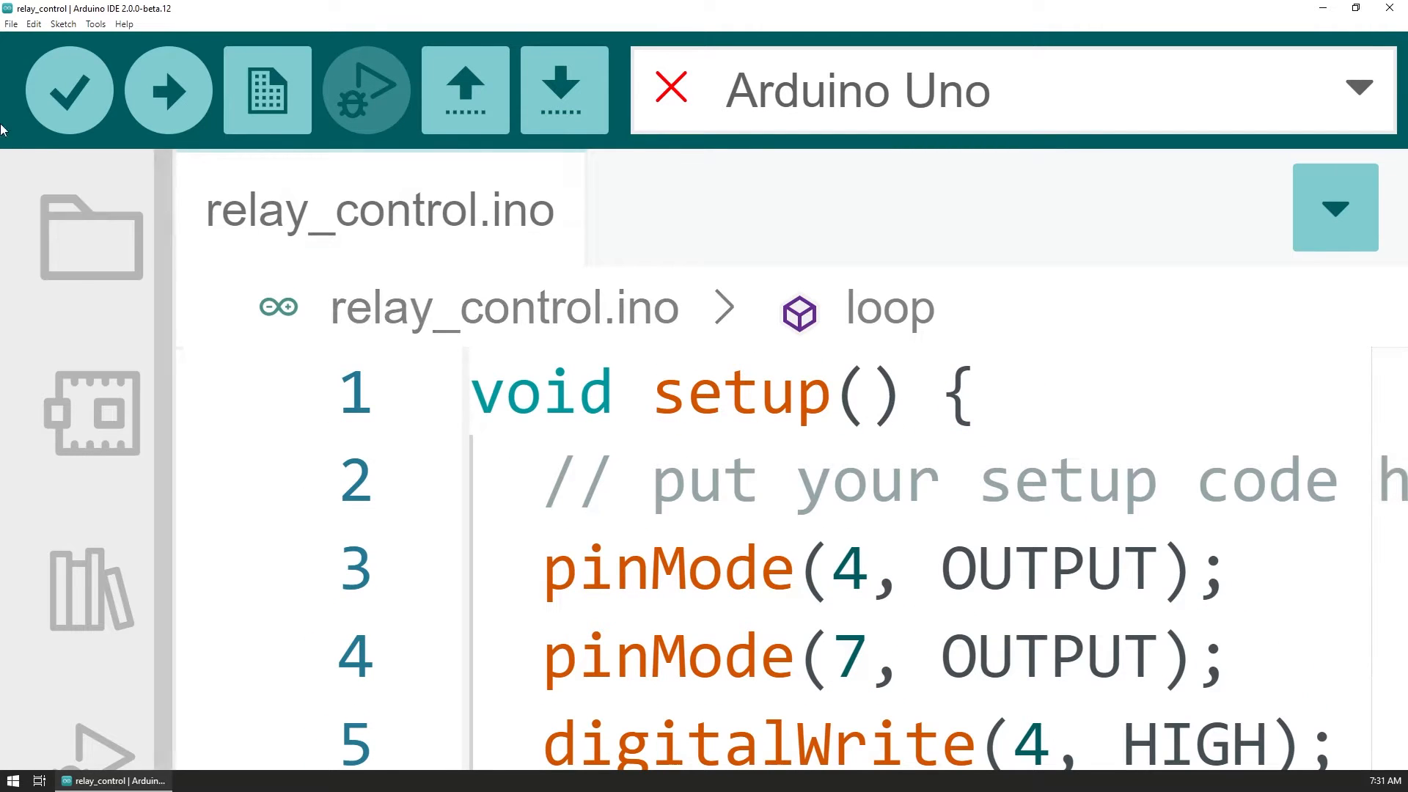
Reopen the now-oversized Preferences dialog and dismiss it with OK.
left_click(11, 24)
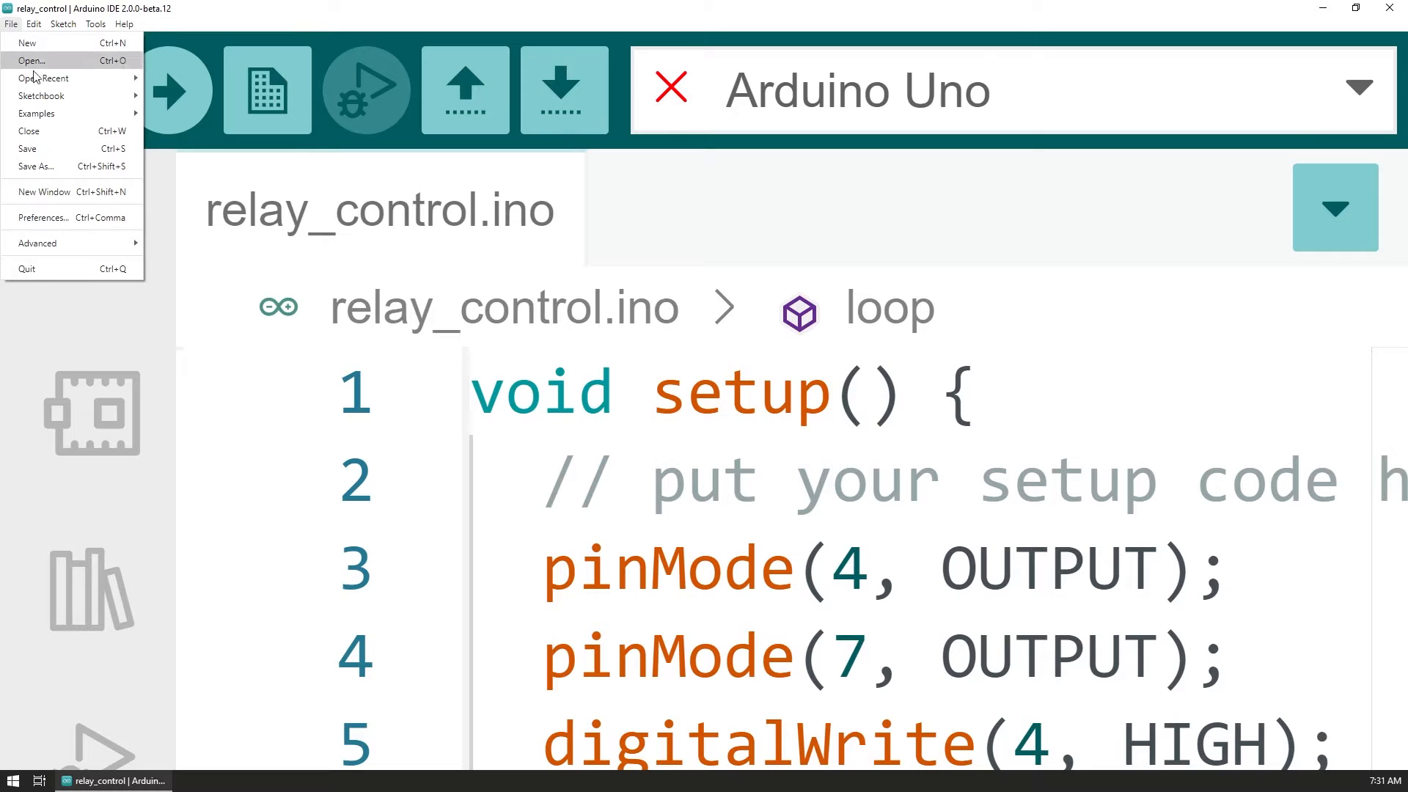
mouse_move(43, 217)
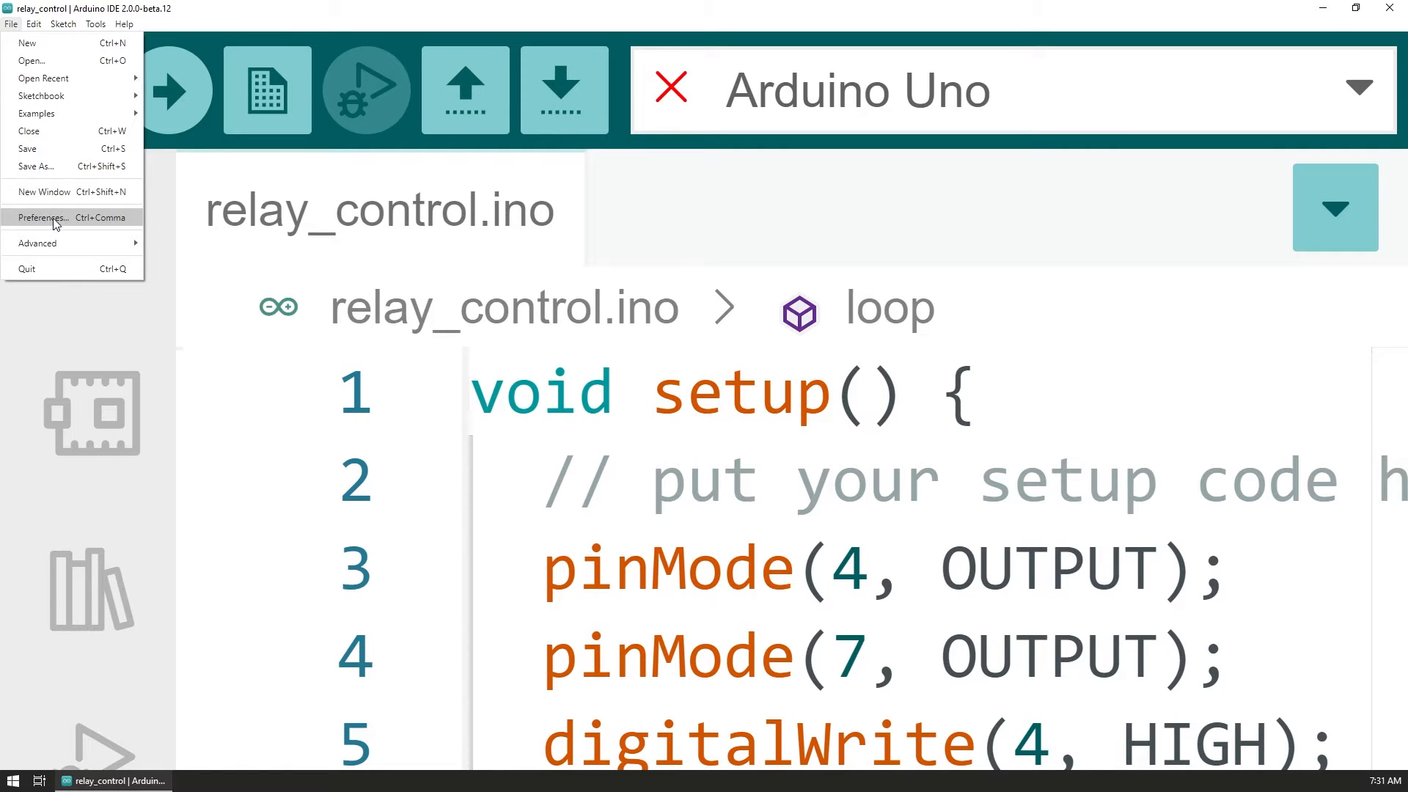
left_click(43, 217)
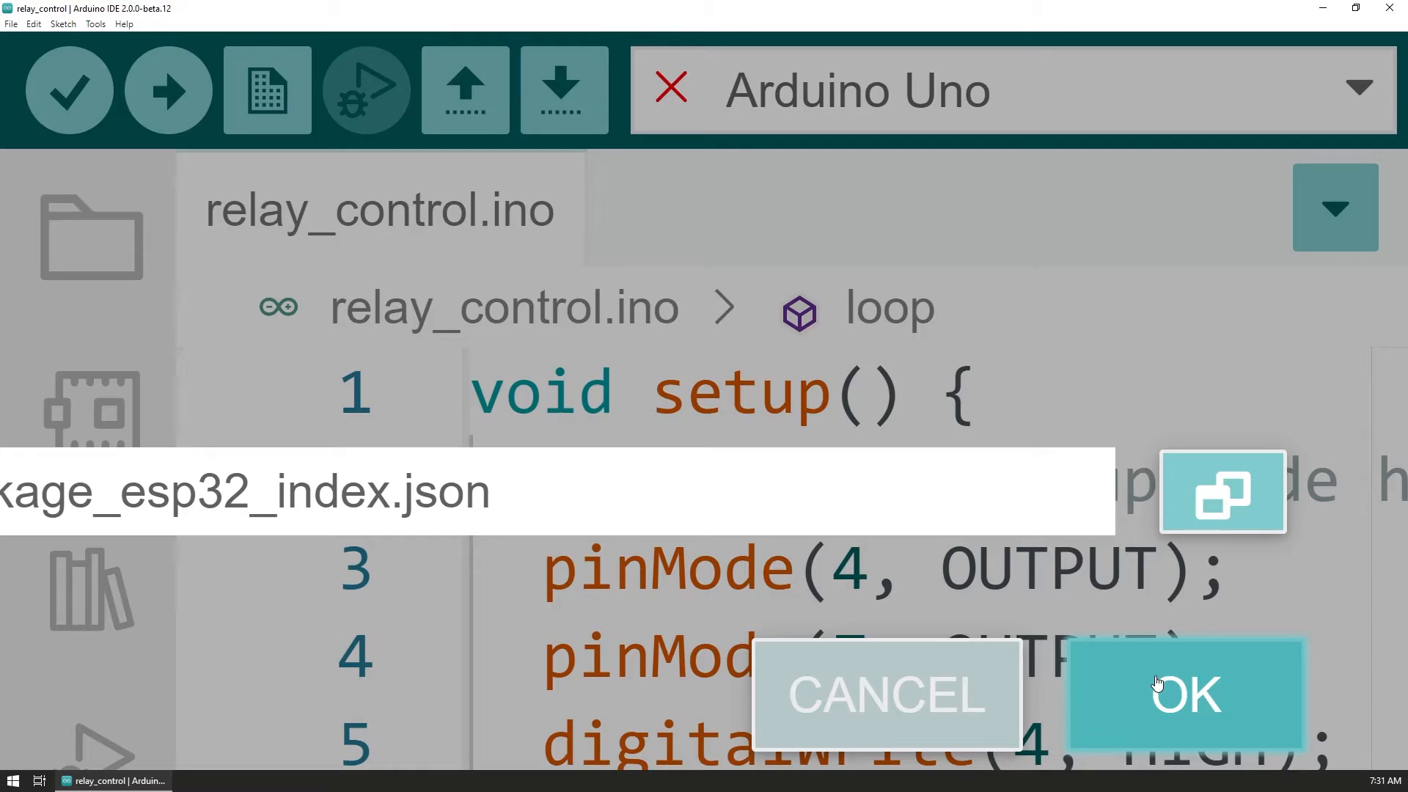
left_click(1184, 694)
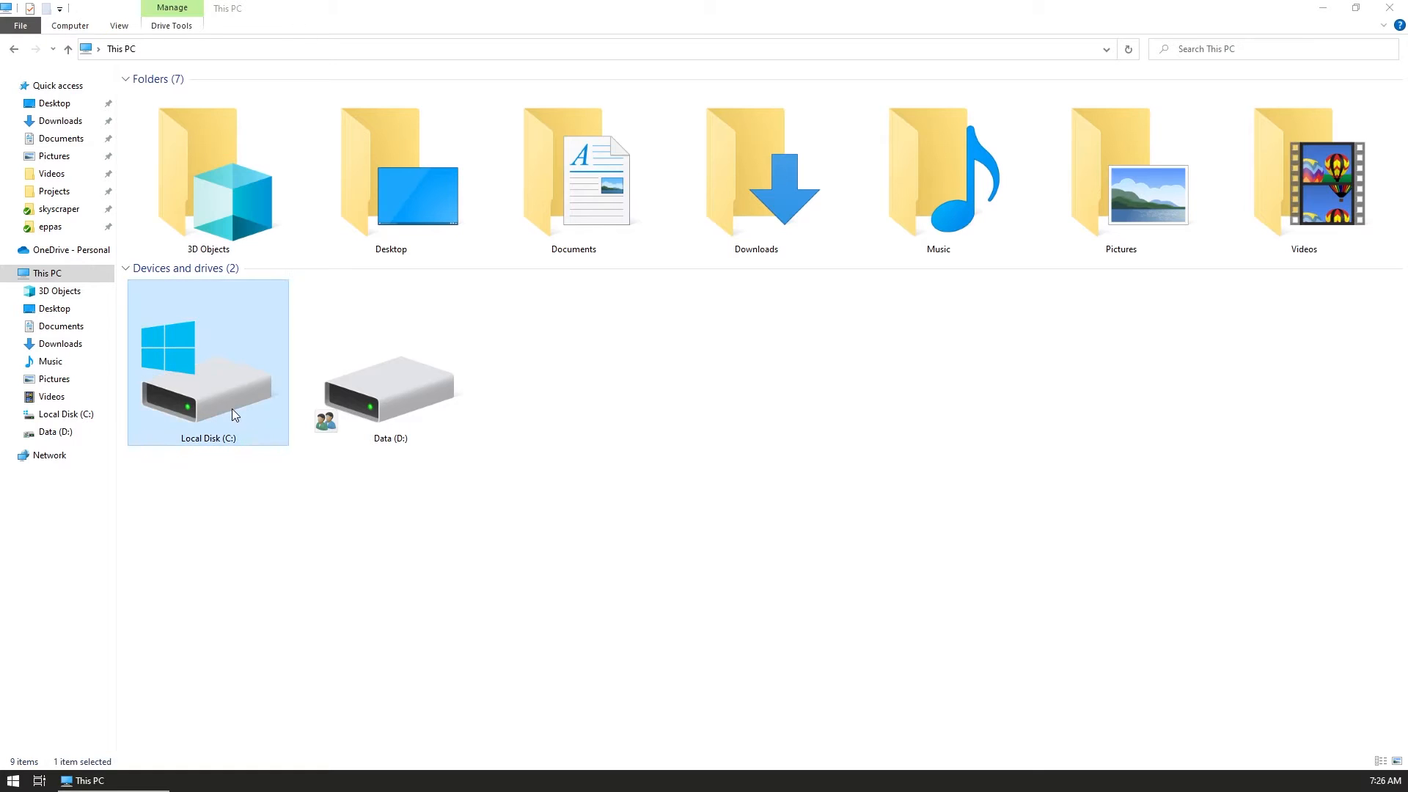
Open Local Disk (C:) from This PC.
double_click(207, 360)
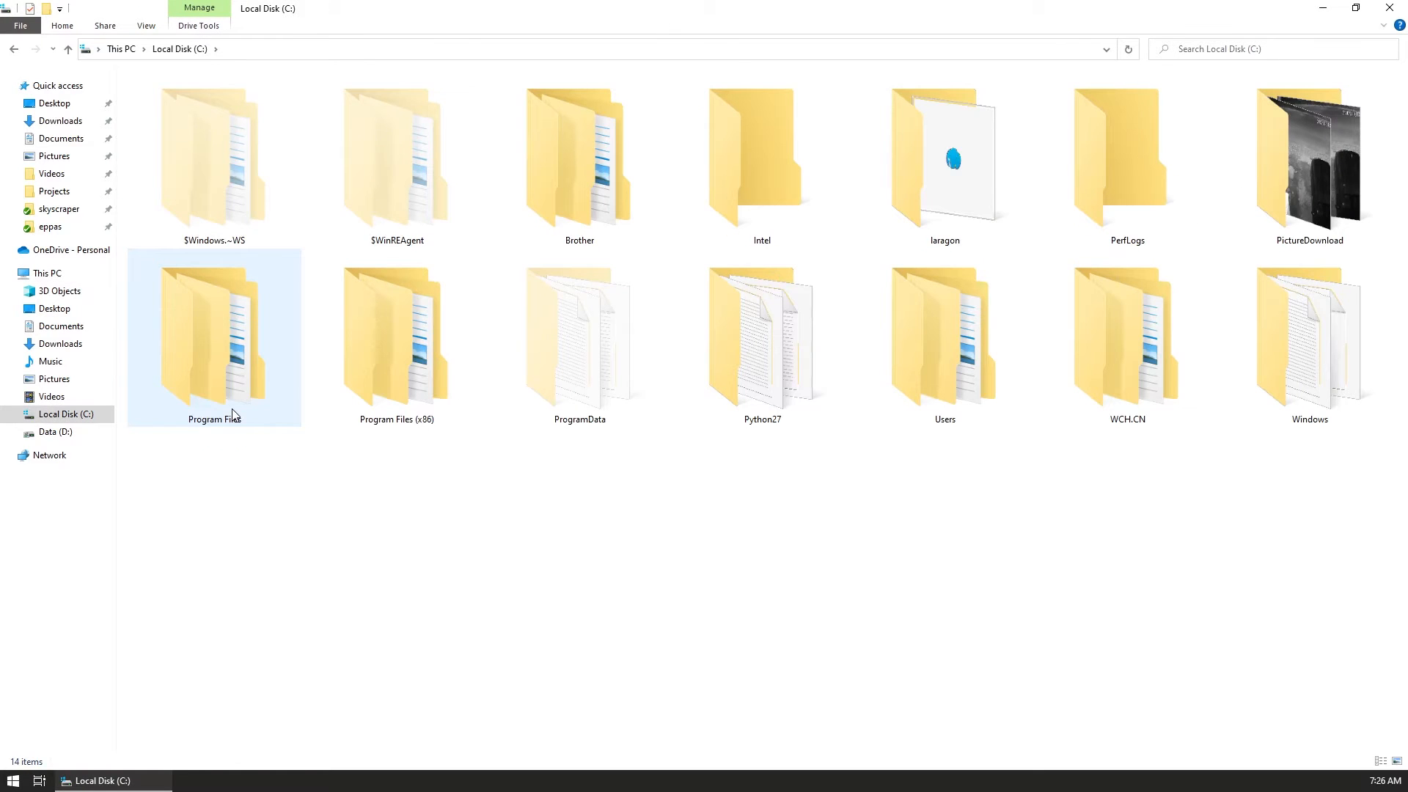